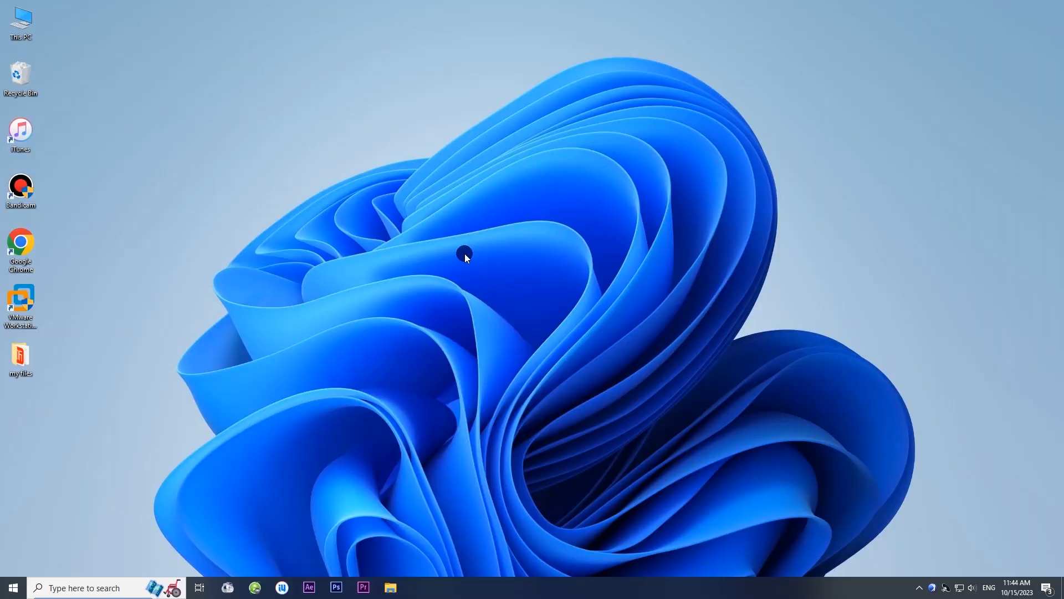
- Launch iTunes and choose Restore (not Update) for the iPhone 12 in recovery mode
{"action": "left_click", "coordinate": [20, 134]}
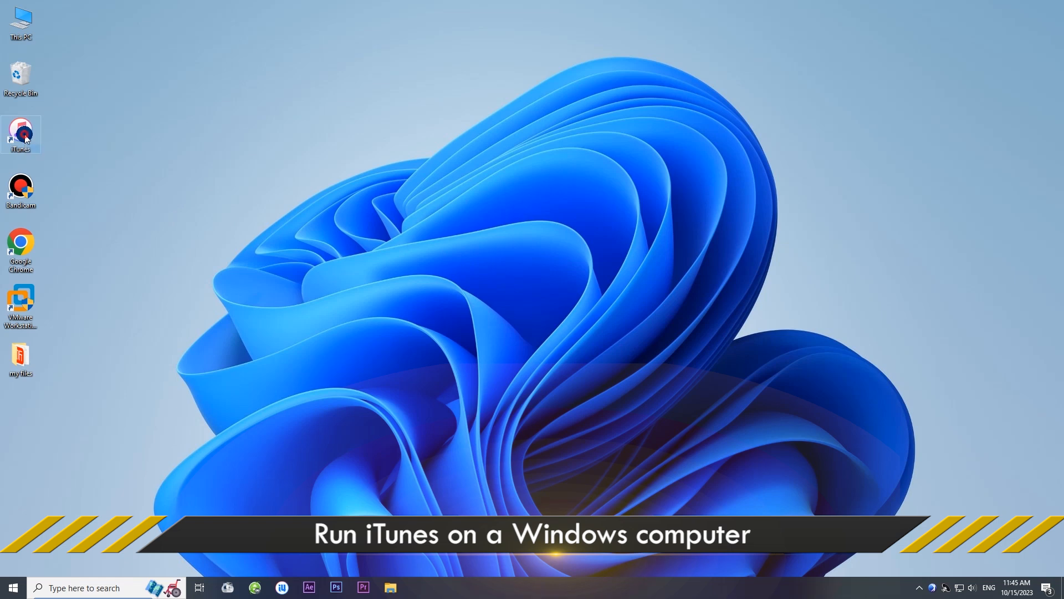
{"action": "double_click", "coordinate": [20, 134]}
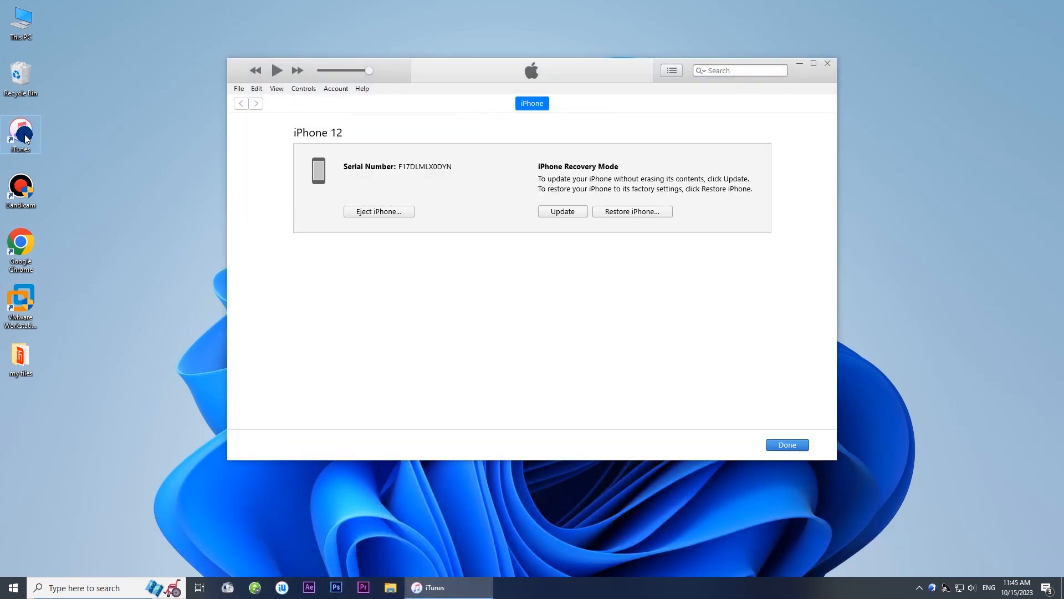
{"action": "left_click", "coordinate": [562, 211]}
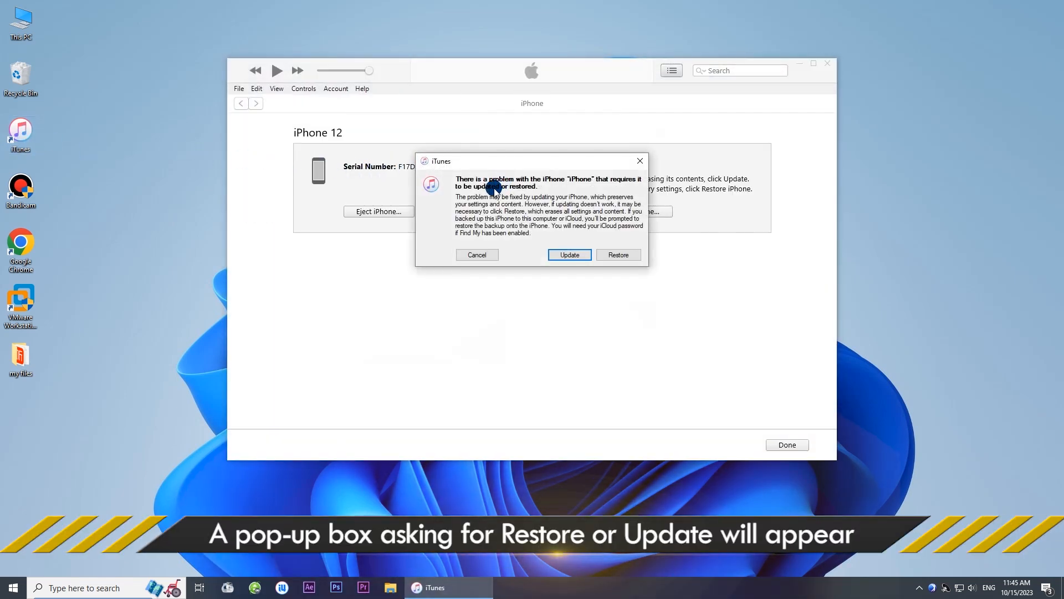
{"action": "mouse_move", "coordinate": [631, 186]}
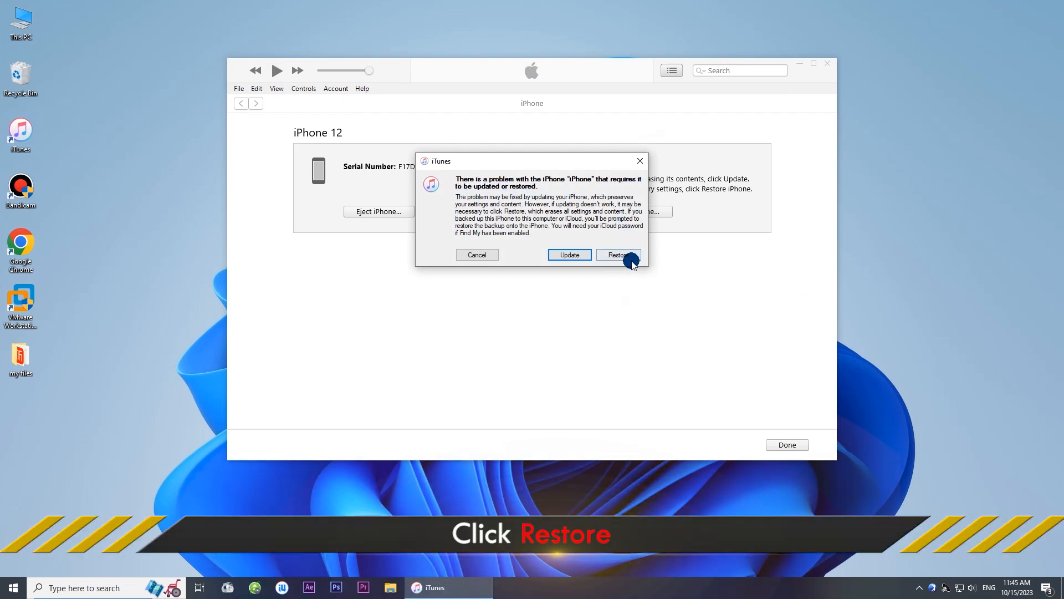
{"action": "left_click", "coordinate": [618, 254]}
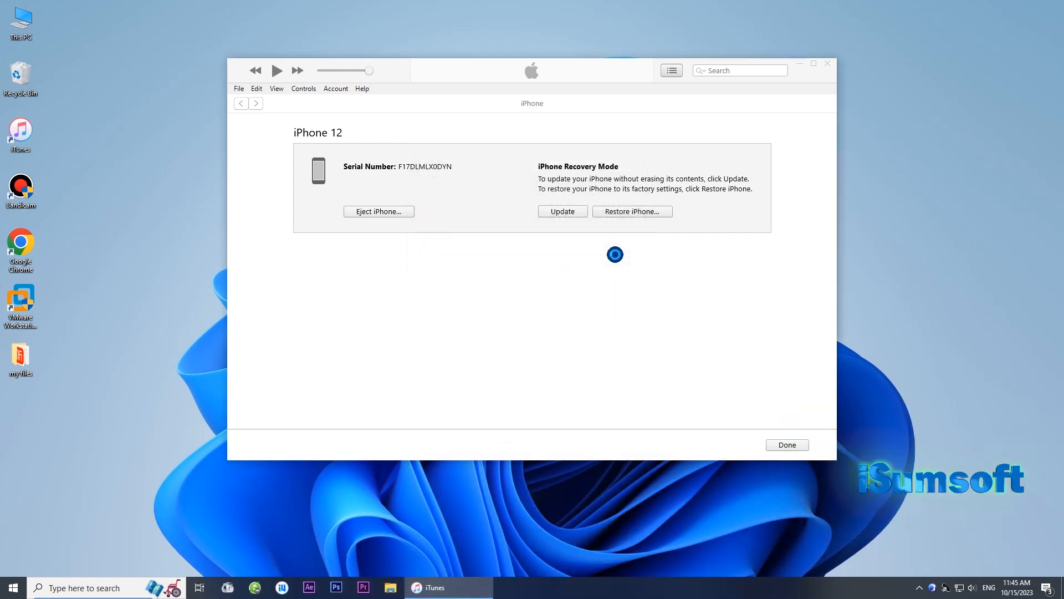
- Confirm Restore and Update, accept the license, and let iTunes download the iPhone software
{"action": "left_click", "coordinate": [630, 211]}
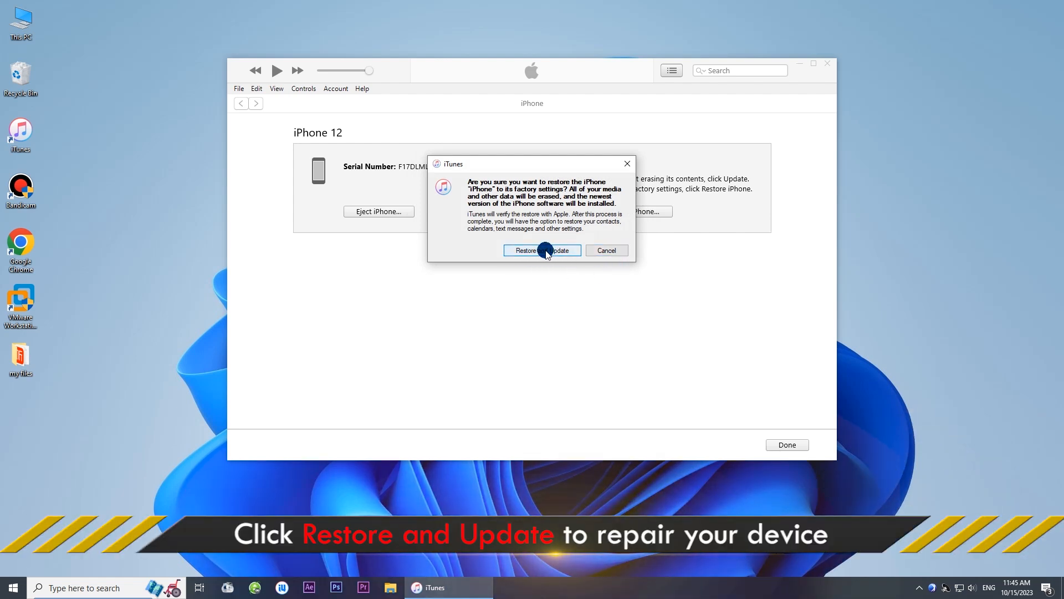
{"action": "left_click", "coordinate": [542, 249]}
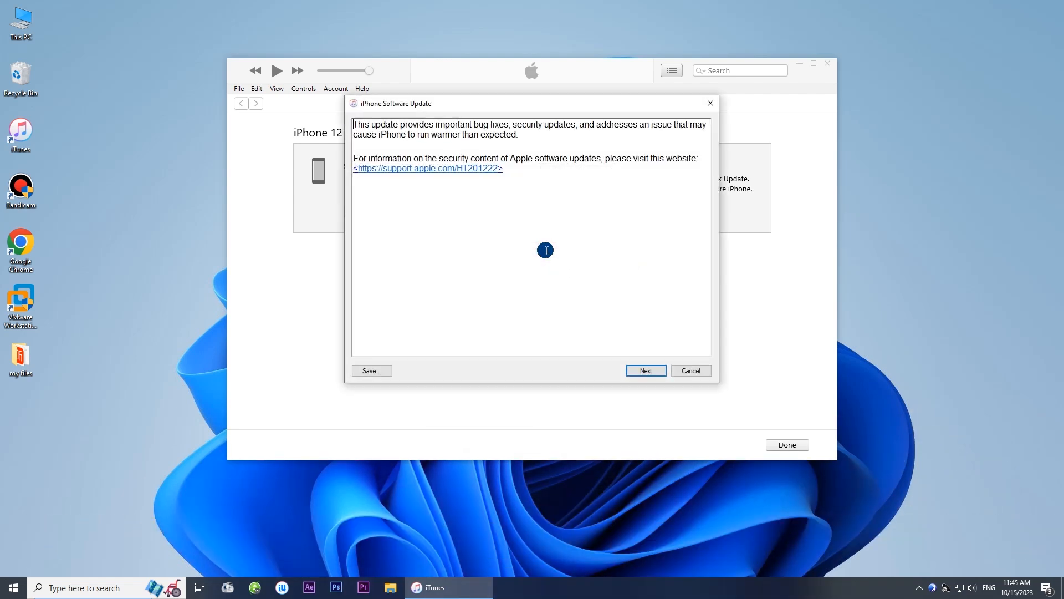
{"action": "left_click", "coordinate": [644, 370]}
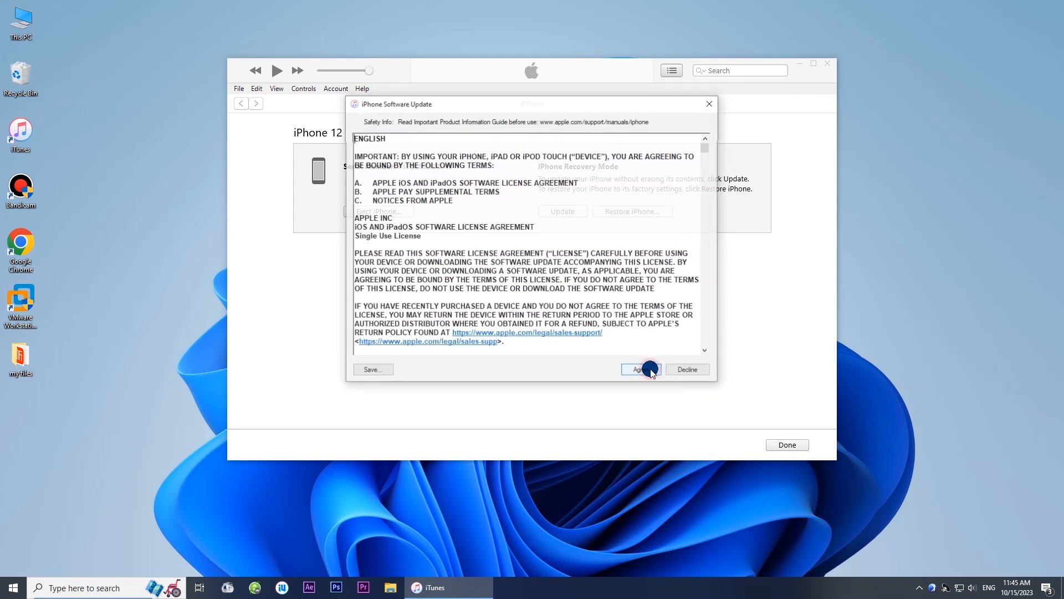
{"action": "left_click", "coordinate": [639, 368]}
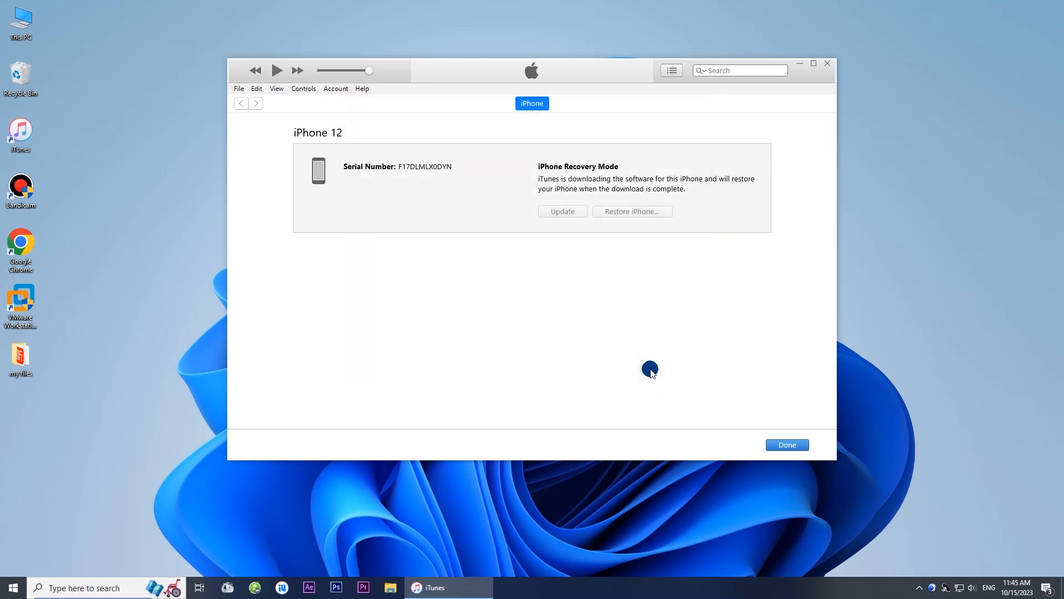
{"action": "mouse_move", "coordinate": [523, 253]}
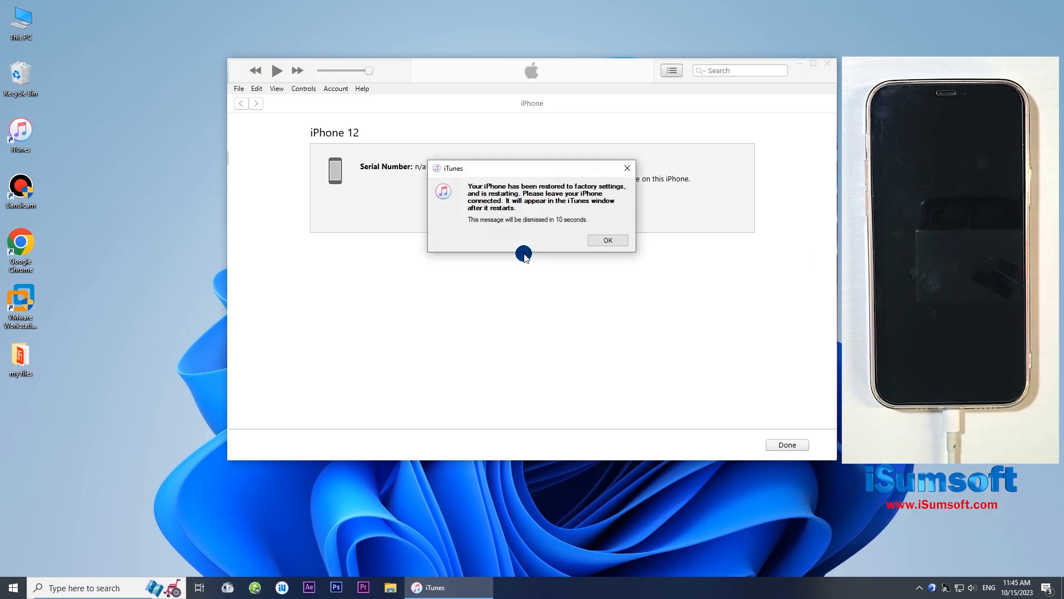
{"action": "mouse_move", "coordinate": [477, 191]}
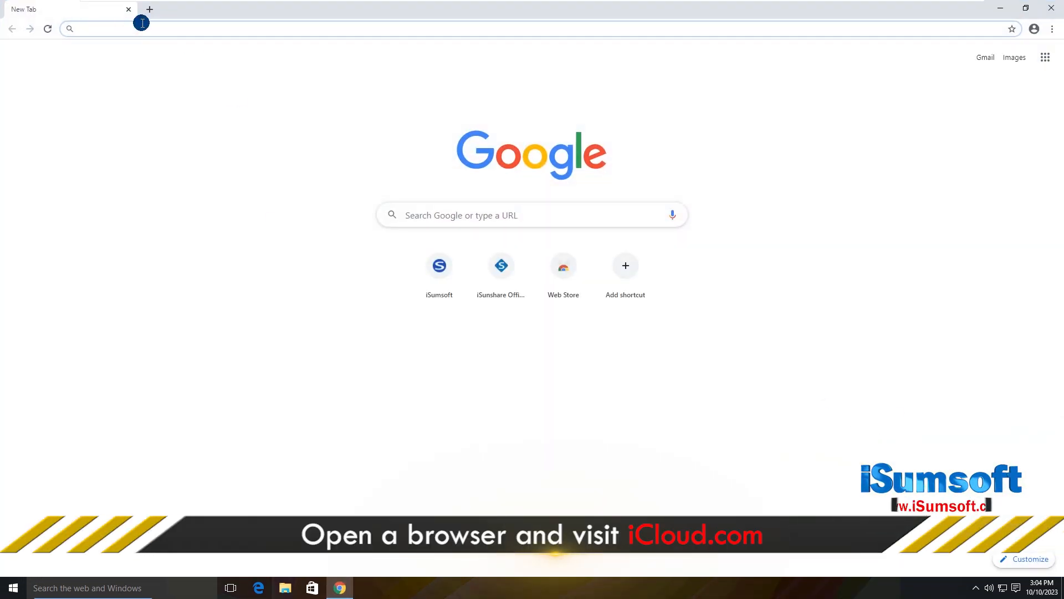
- Go to icloud.com in Chrome and reach the Apple ID sign-in page
{"action": "type", "text": "icloud.com"}
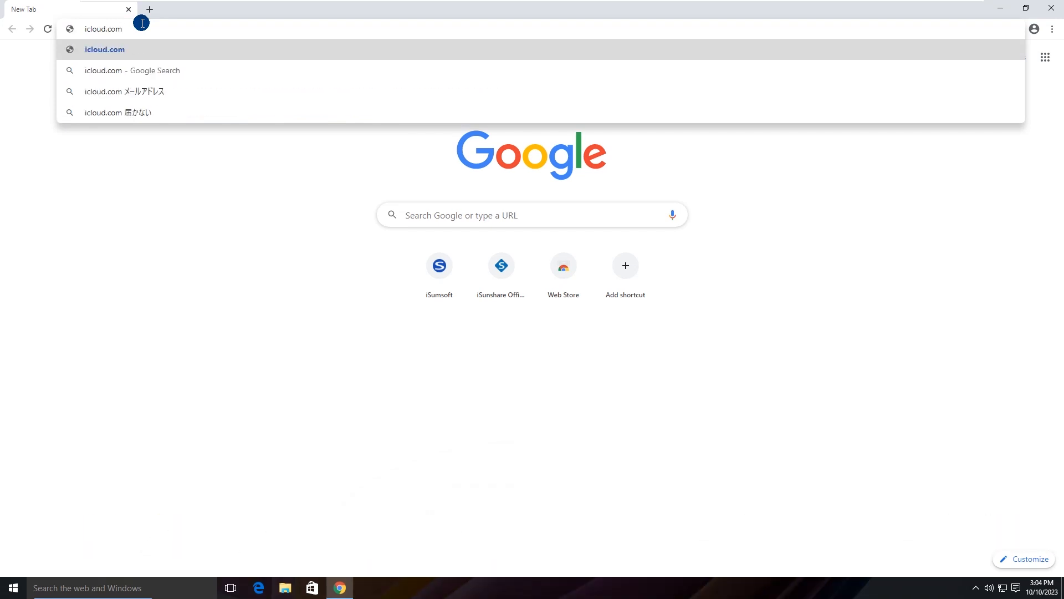
{"action": "left_click", "coordinate": [104, 49]}
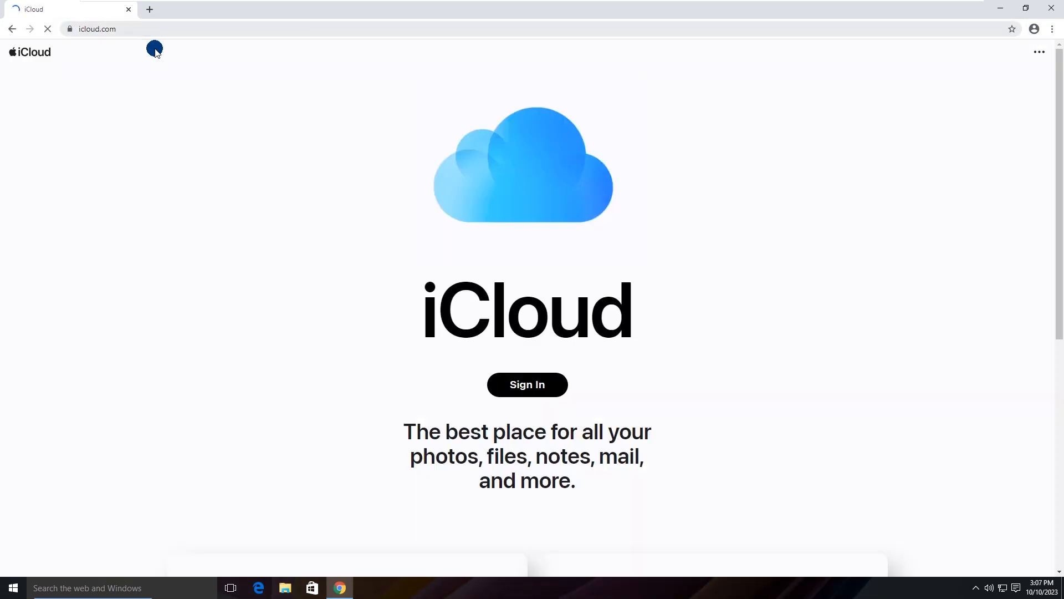
{"action": "left_click", "coordinate": [527, 385]}
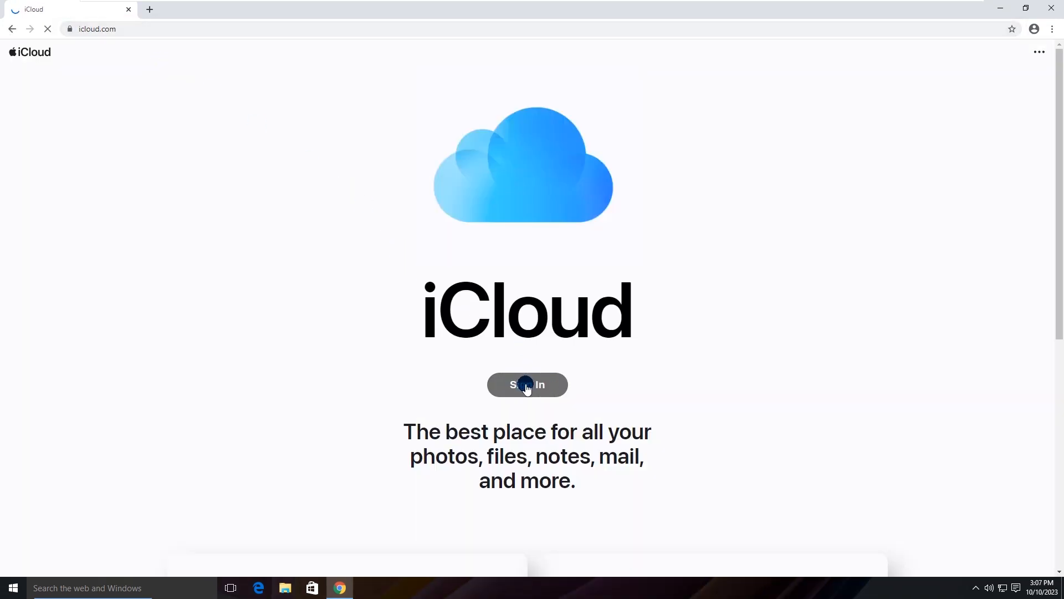
{"action": "left_click", "coordinate": [528, 384]}
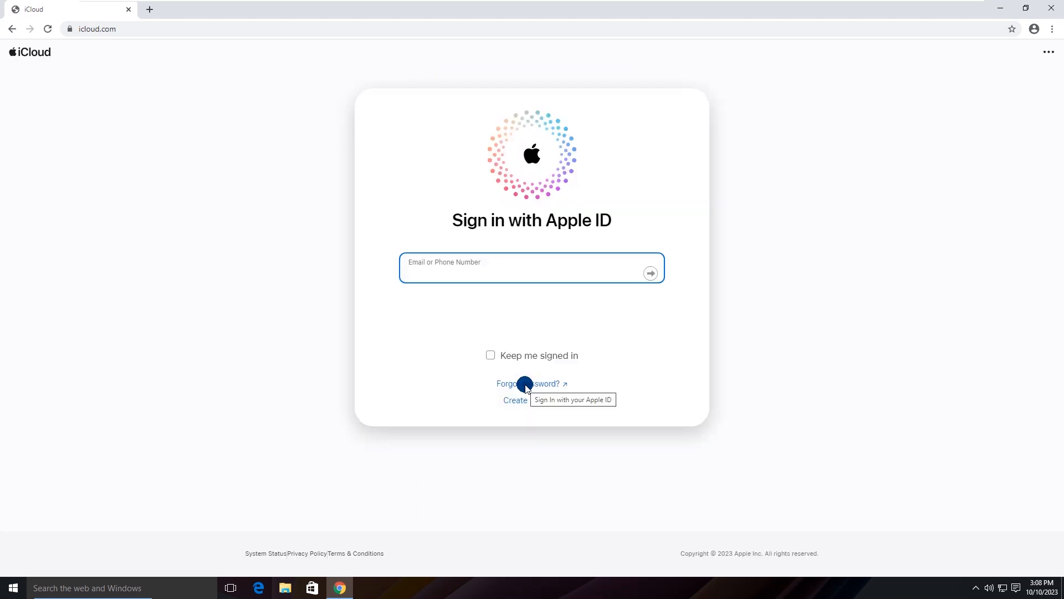
{"action": "left_click", "coordinate": [650, 273]}
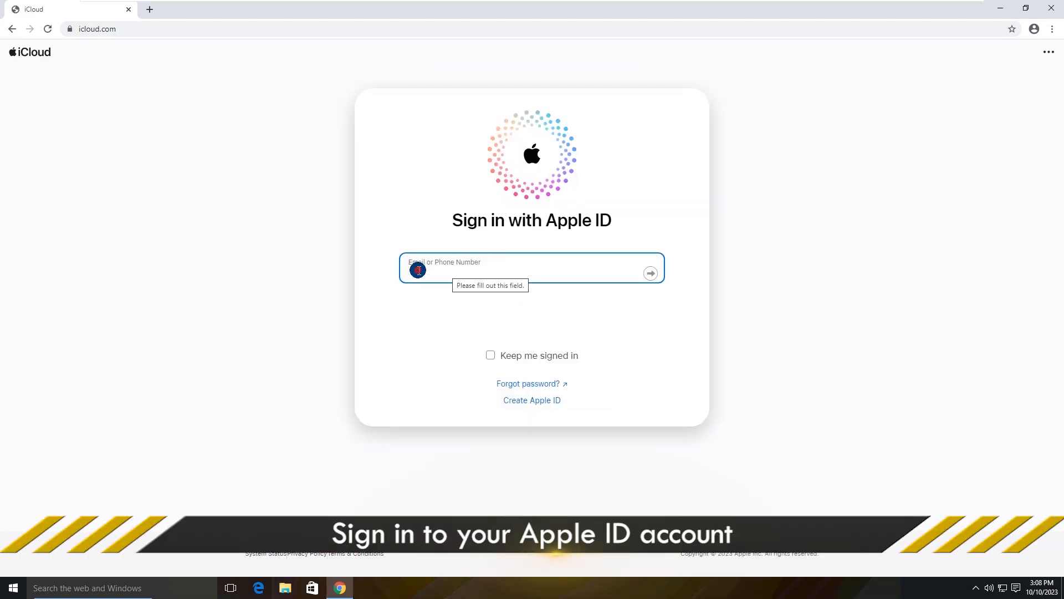
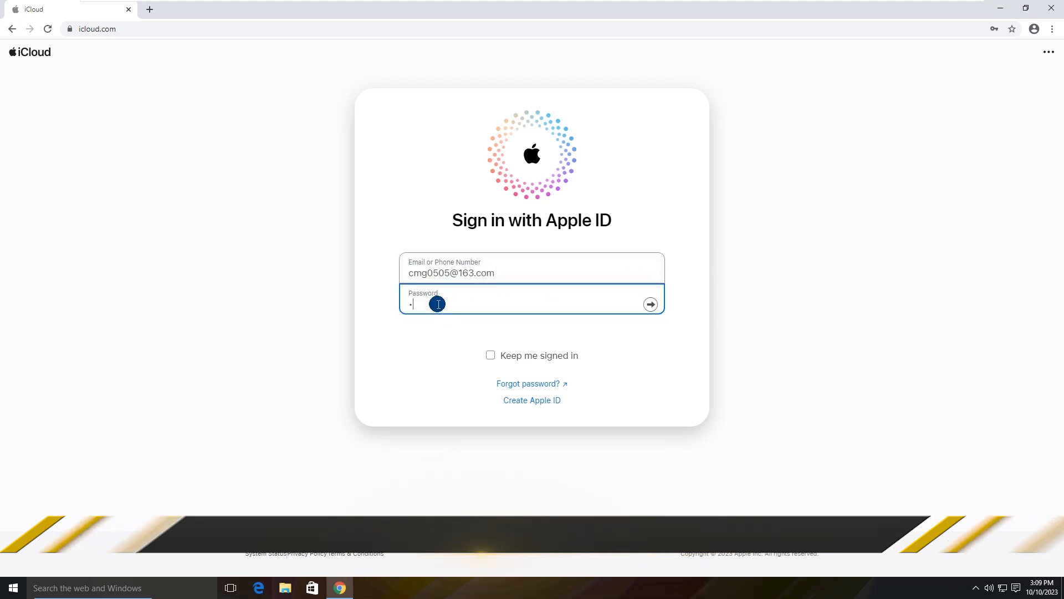
{"action": "left_click", "coordinate": [648, 303]}
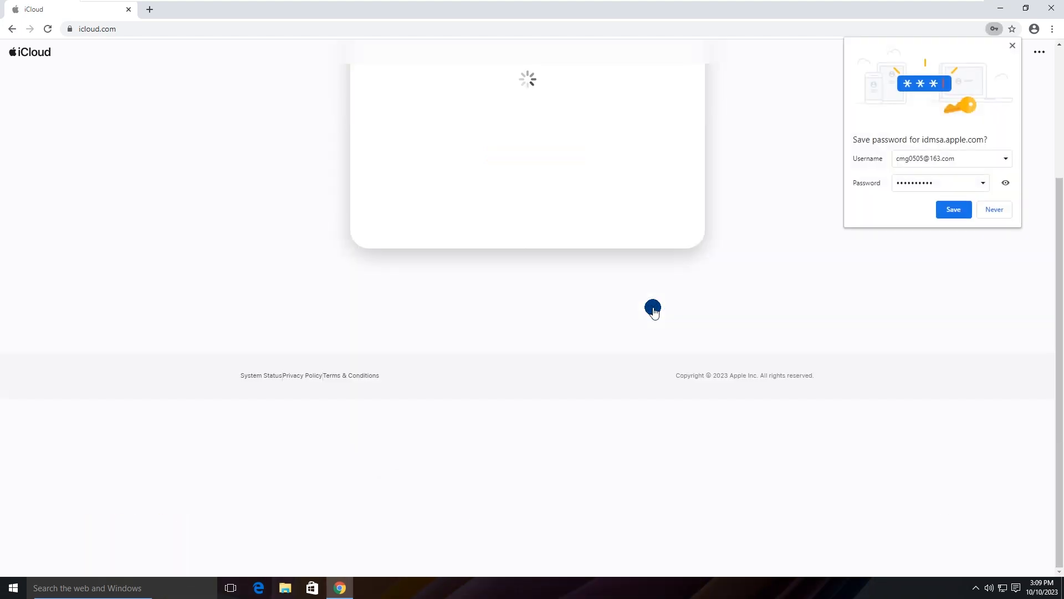
{"action": "left_click", "coordinate": [954, 209]}
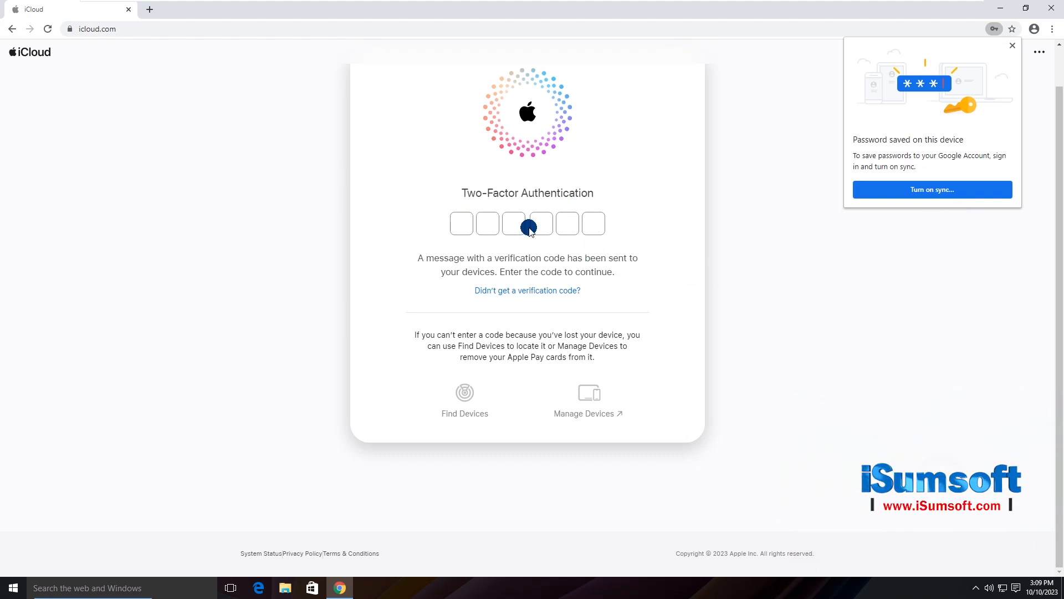
{"action": "left_click", "coordinate": [1012, 44]}
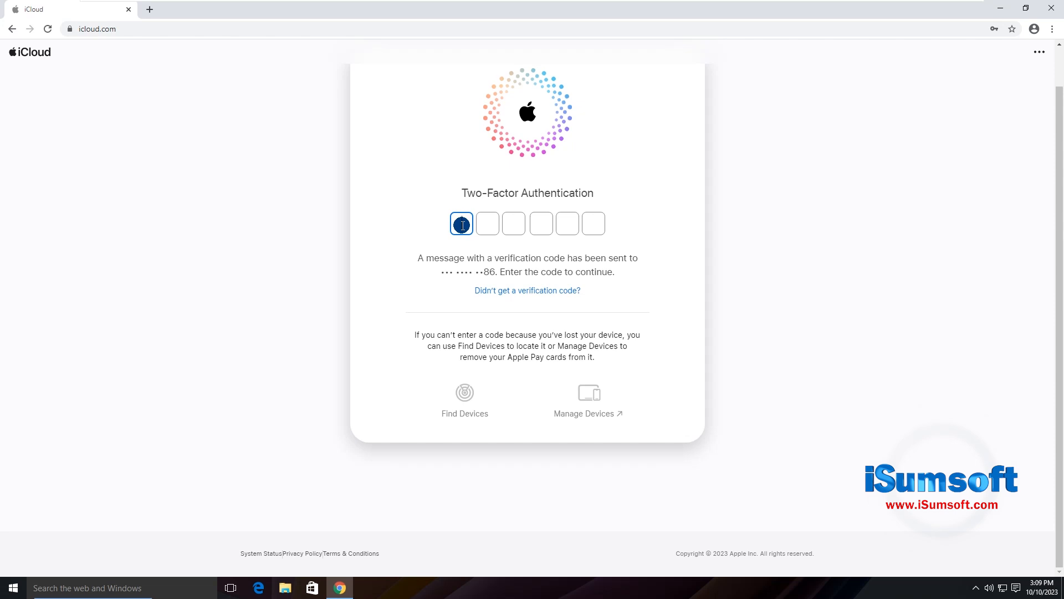
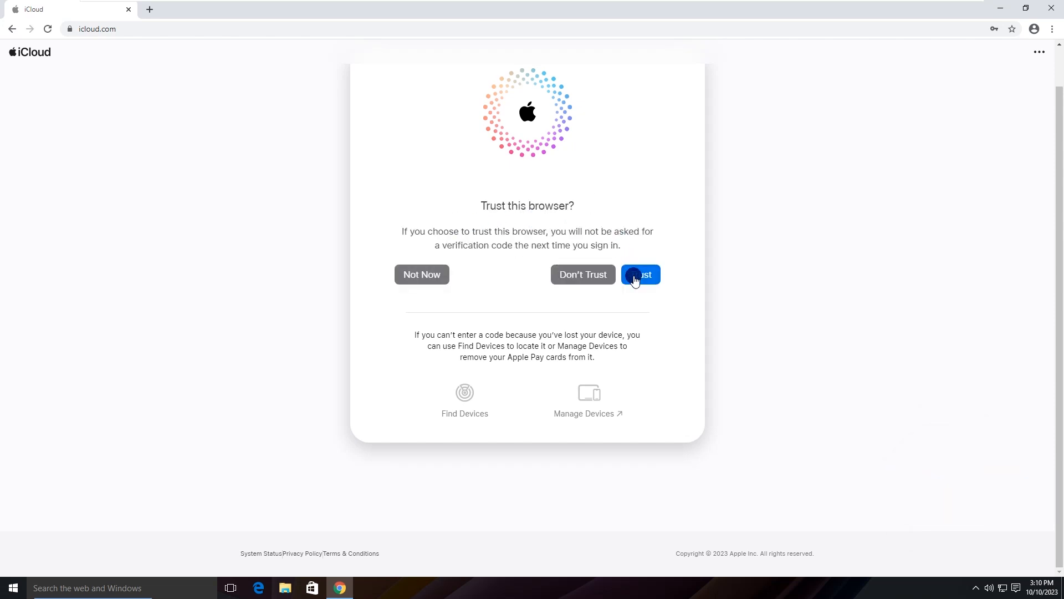
- Trust this browser and dismiss the What's New notice to reach the iCloud home page
{"action": "left_click", "coordinate": [638, 274]}
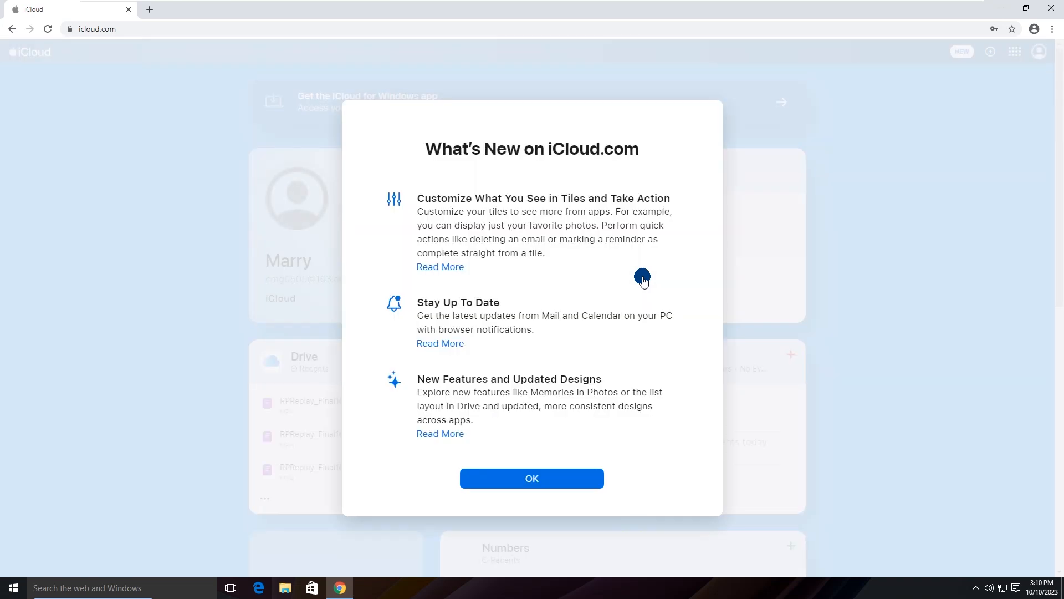
{"action": "left_click", "coordinate": [531, 479]}
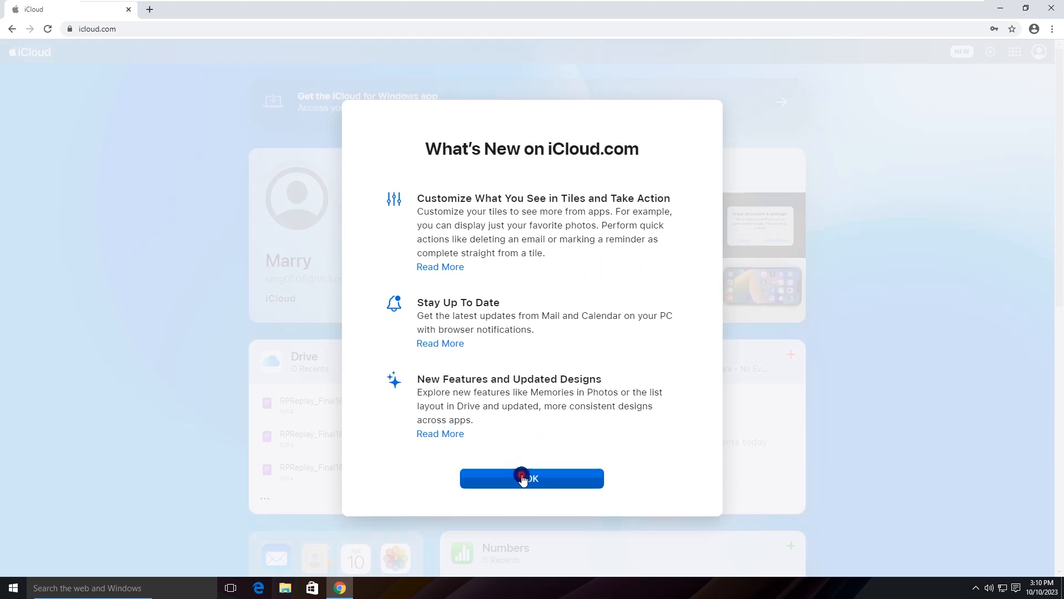
{"action": "left_click", "coordinate": [531, 477]}
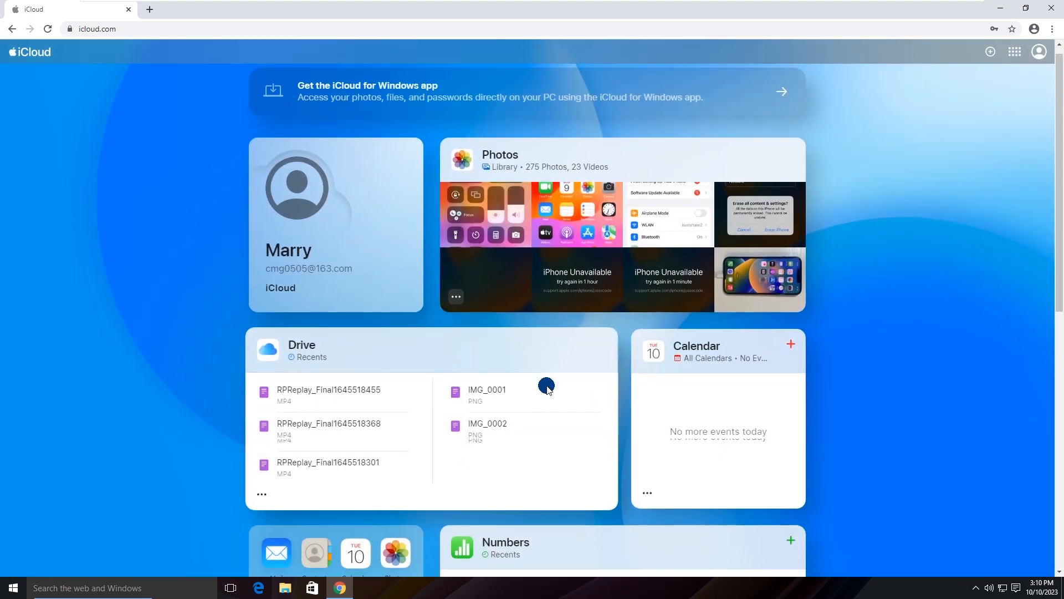
- Enter Find Devices from the iCloud home page, re-submitting the Apple ID password
{"action": "scroll", "scroll_direction": "down", "scroll_amount": 3}
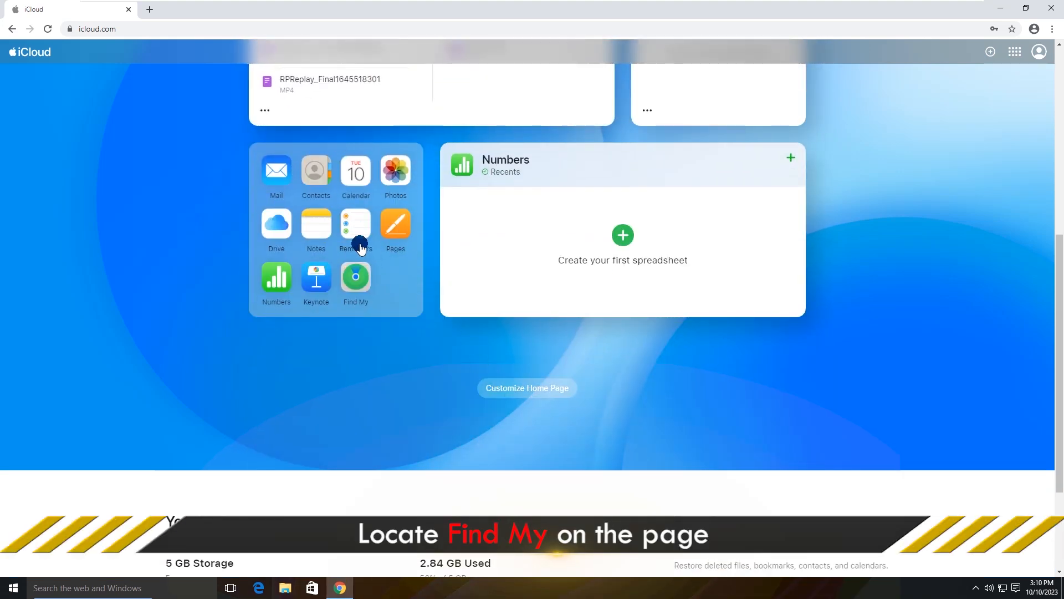
{"action": "mouse_move", "coordinate": [355, 310]}
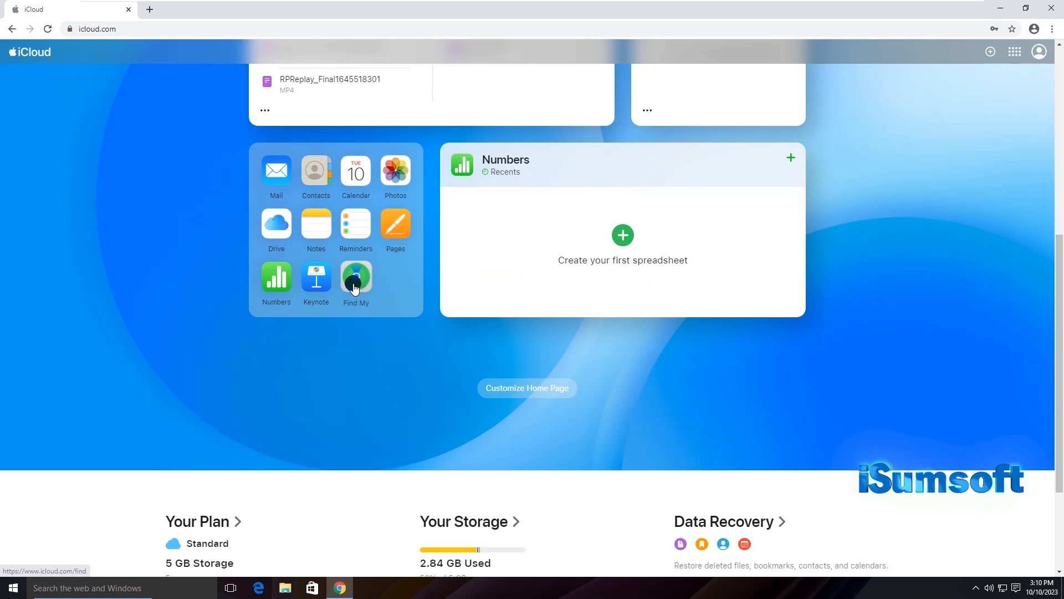
{"action": "left_click", "coordinate": [356, 278]}
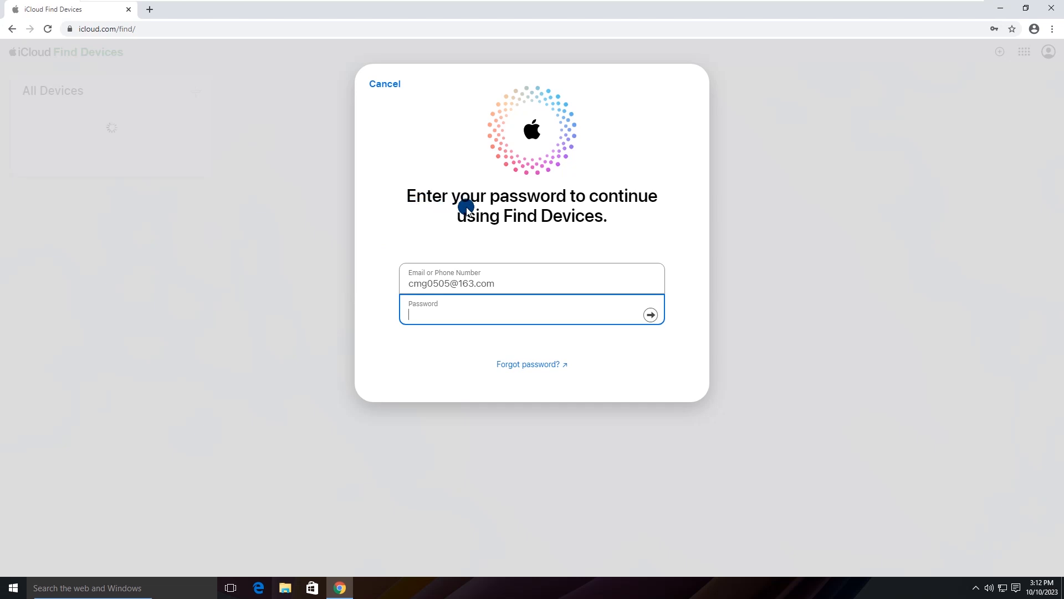
{"action": "mouse_move", "coordinate": [592, 232]}
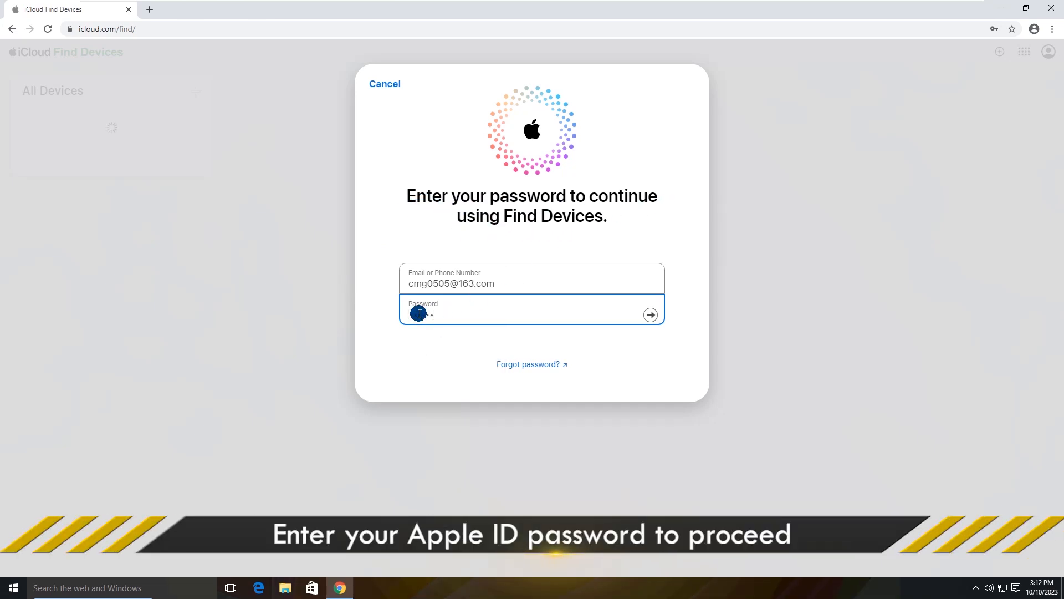
{"action": "left_click", "coordinate": [649, 313]}
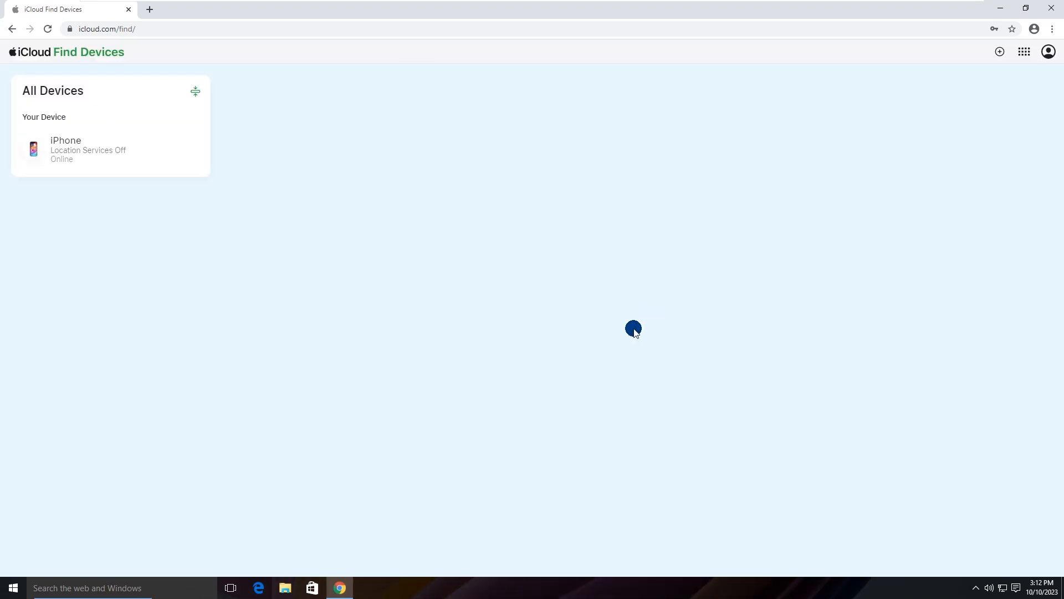
- Select the iPhone under All Devices and start Erase This Device
{"action": "left_click", "coordinate": [89, 149]}
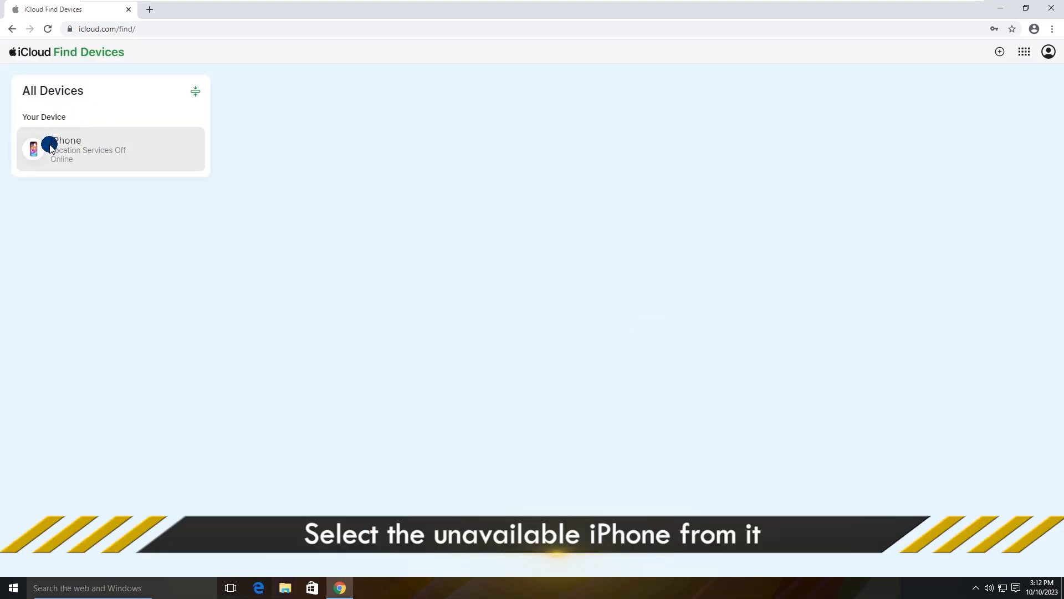
{"action": "mouse_move", "coordinate": [64, 144]}
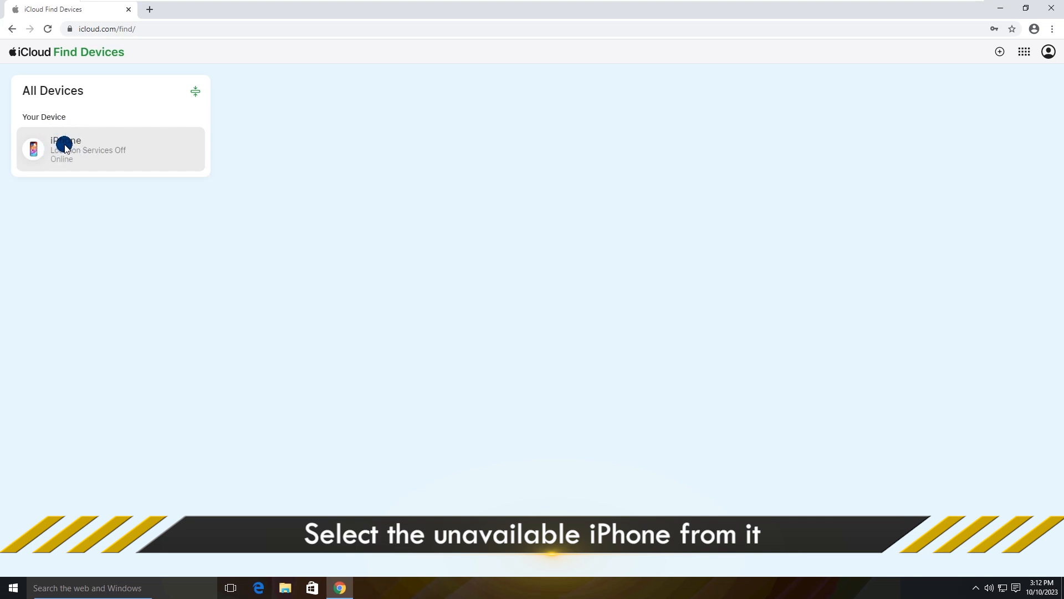
{"action": "left_click", "coordinate": [88, 149]}
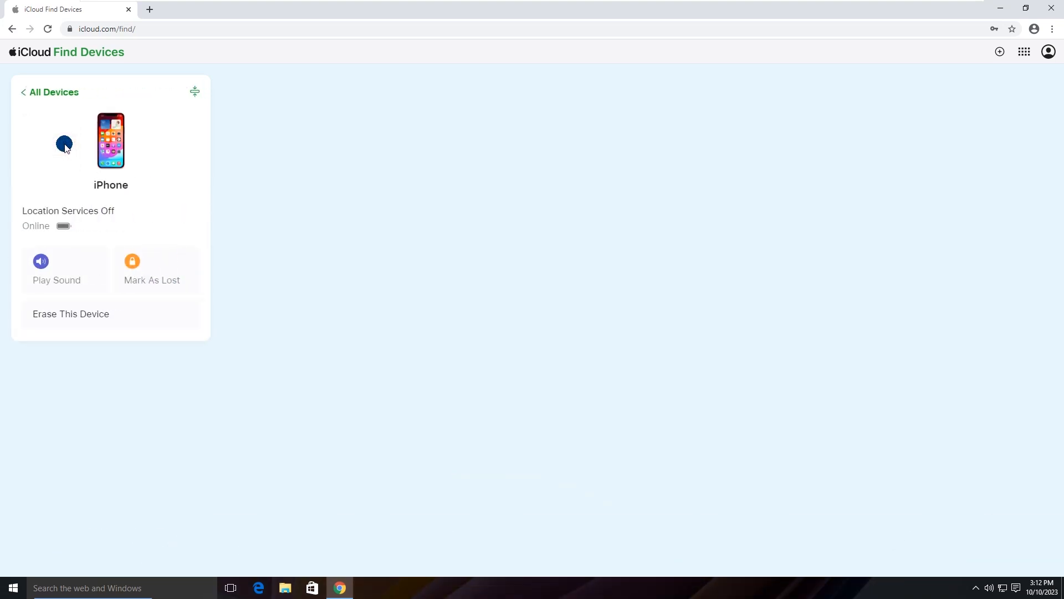
{"action": "mouse_move", "coordinate": [103, 313]}
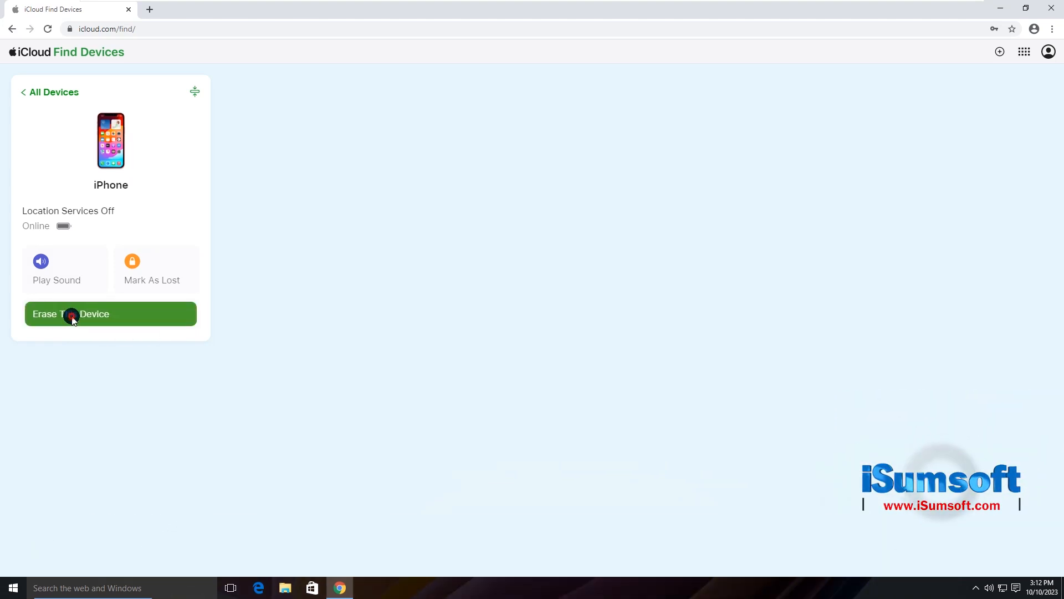
{"action": "left_click", "coordinate": [110, 313]}
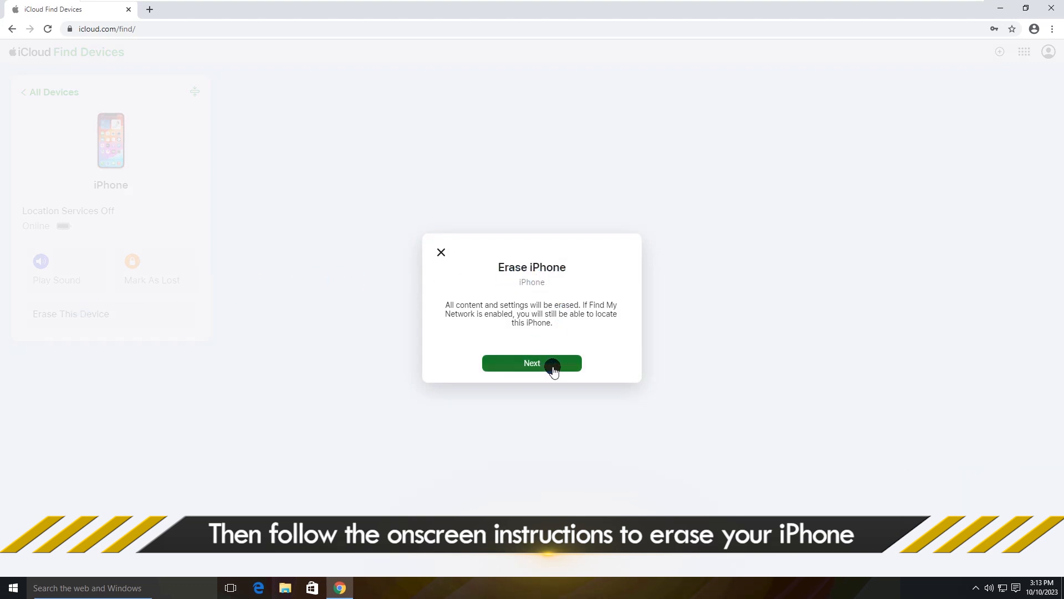
- Confirm the erase with password and code, skipping phone number and message, until the iPhone shows Erased
{"action": "left_click", "coordinate": [531, 363]}
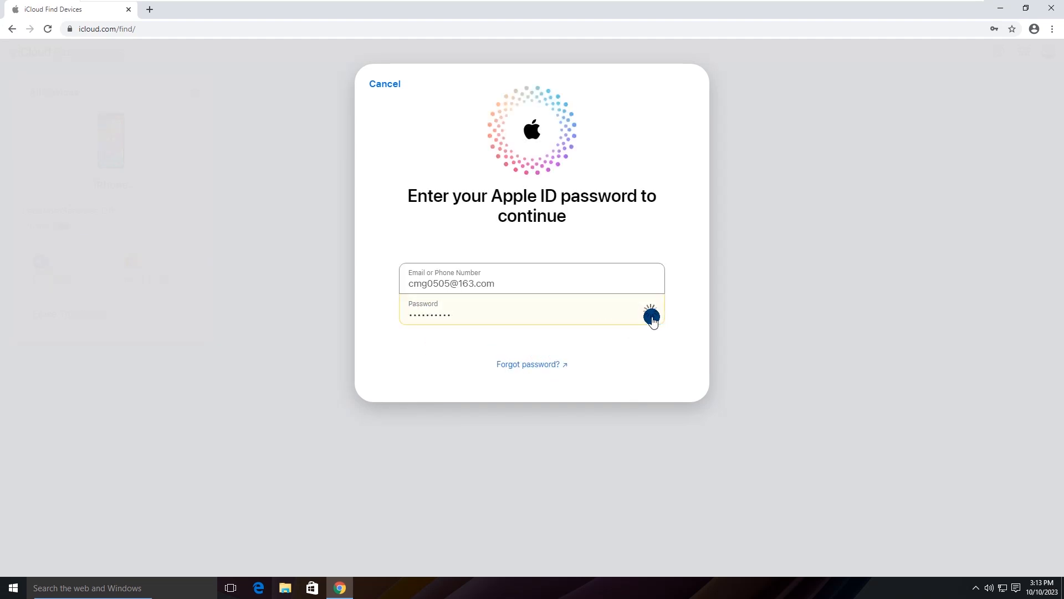
{"action": "left_click", "coordinate": [651, 316]}
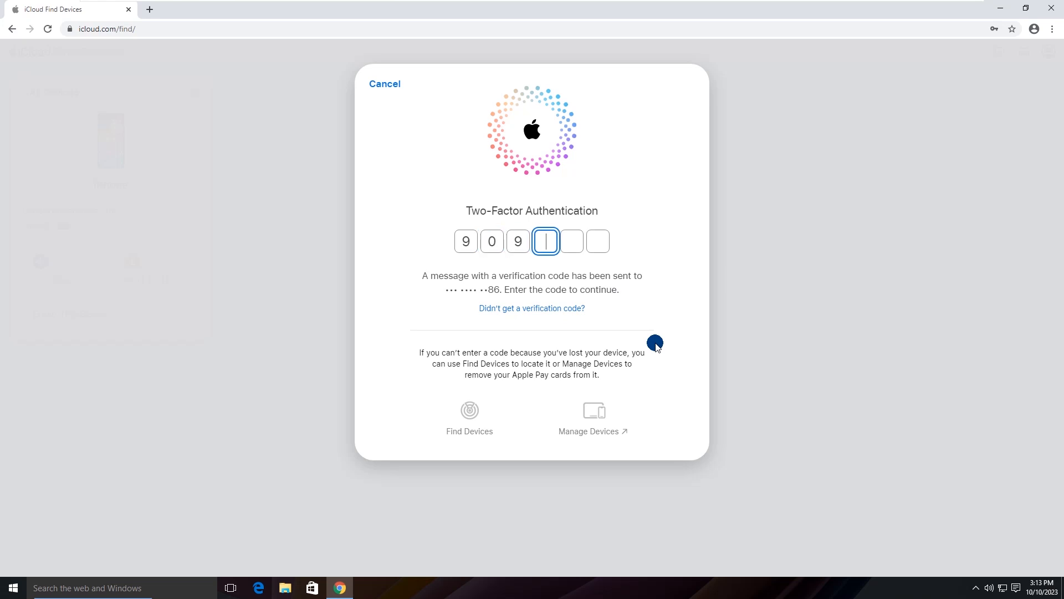
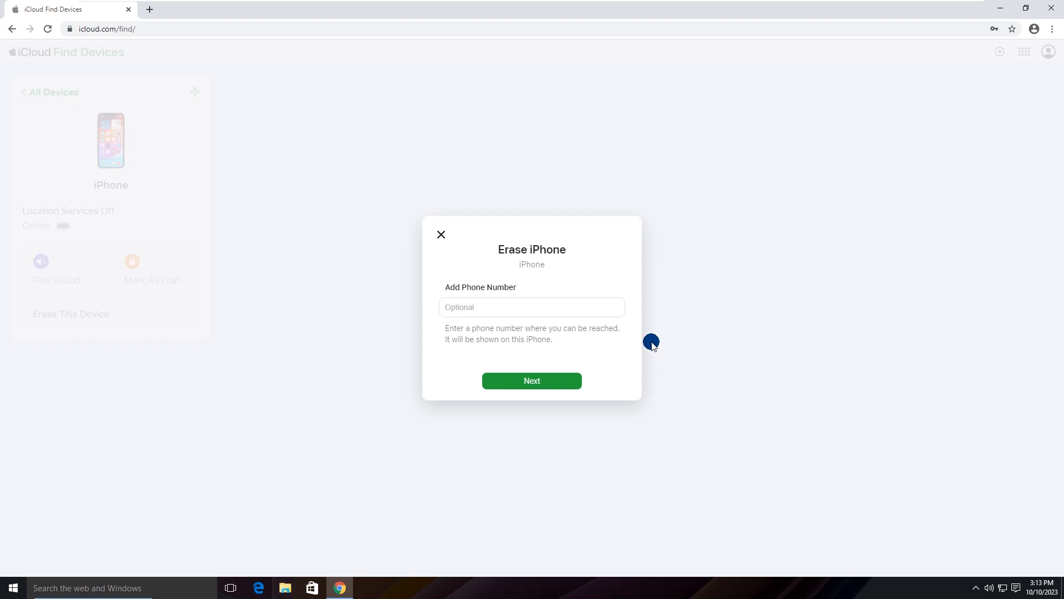
{"action": "left_click", "coordinate": [530, 380]}
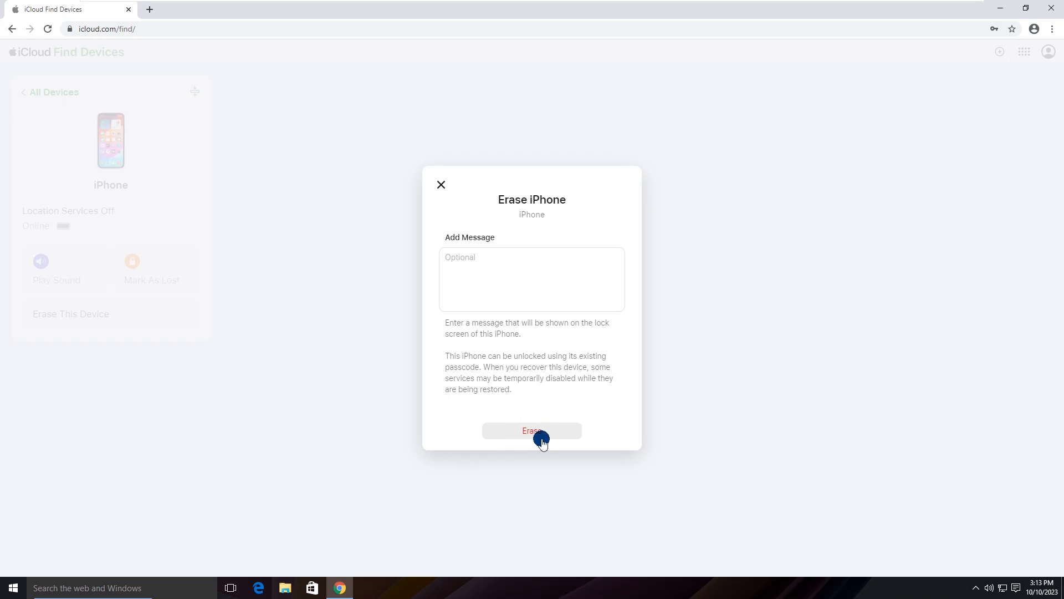
{"action": "left_click", "coordinate": [531, 430]}
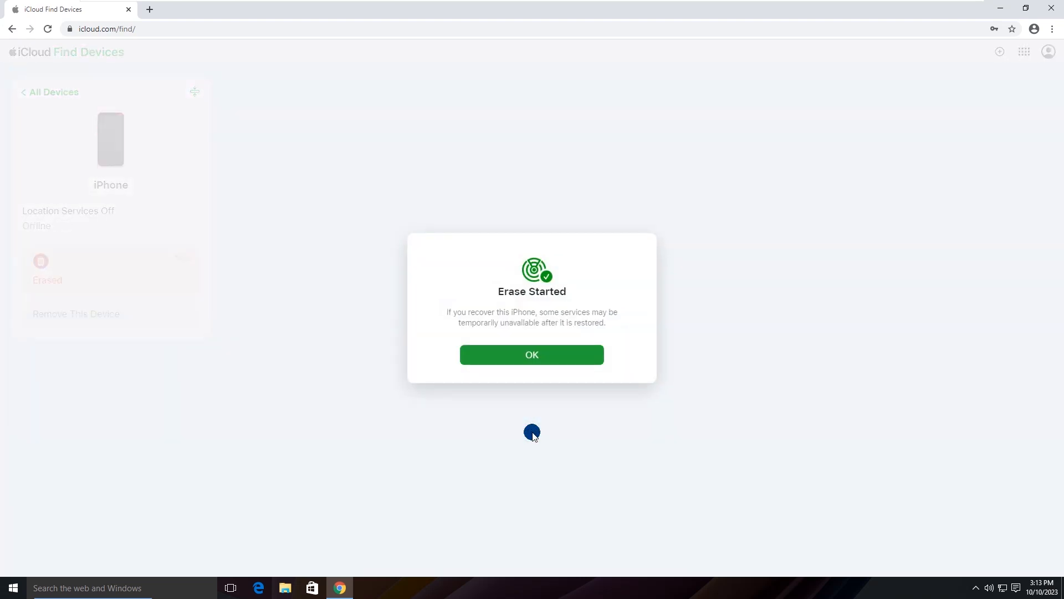
{"action": "mouse_move", "coordinate": [558, 300]}
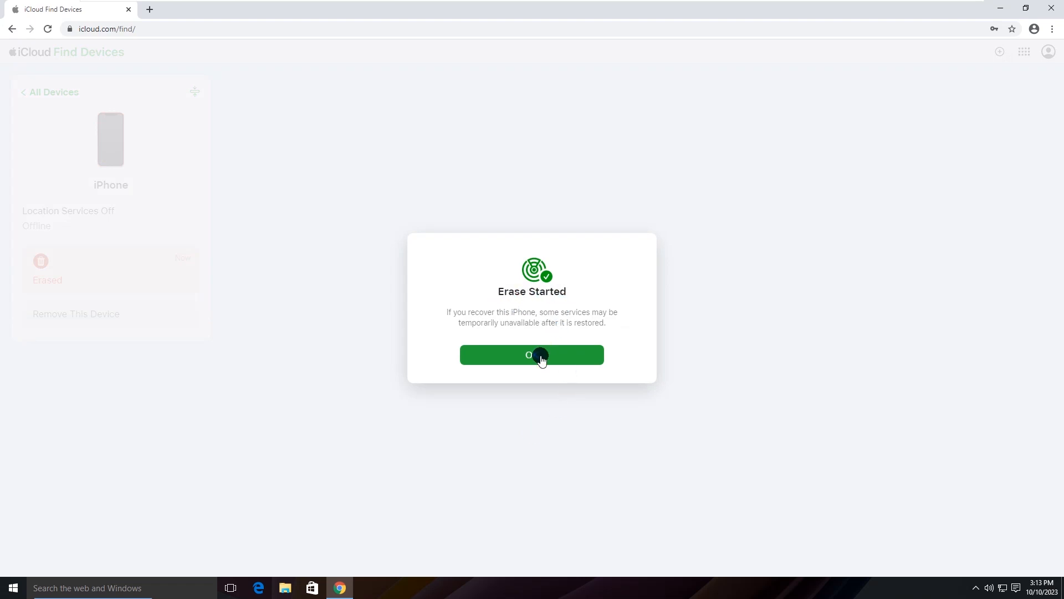
{"action": "left_click", "coordinate": [531, 354]}
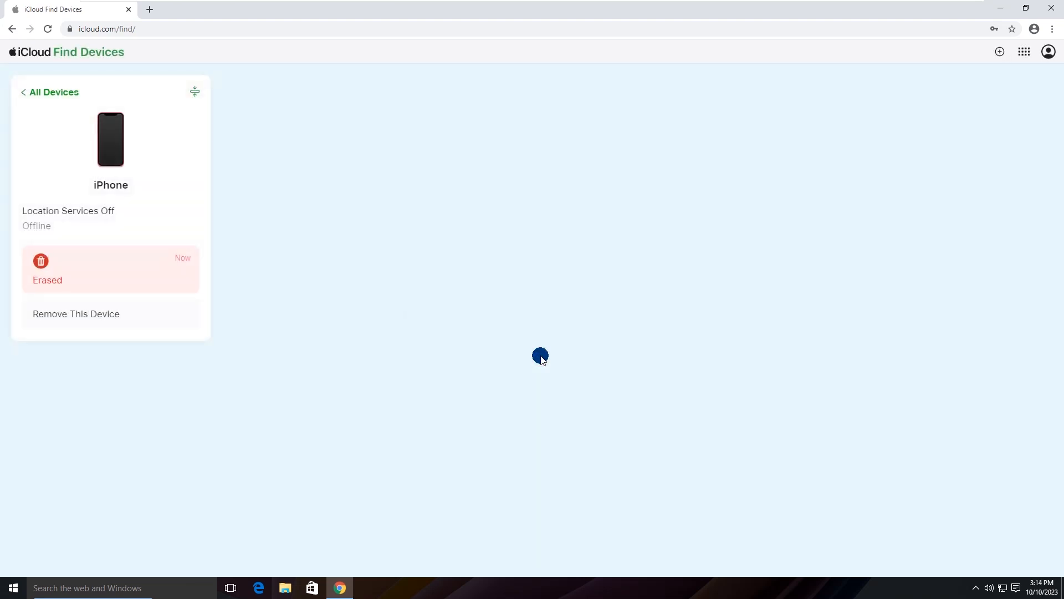